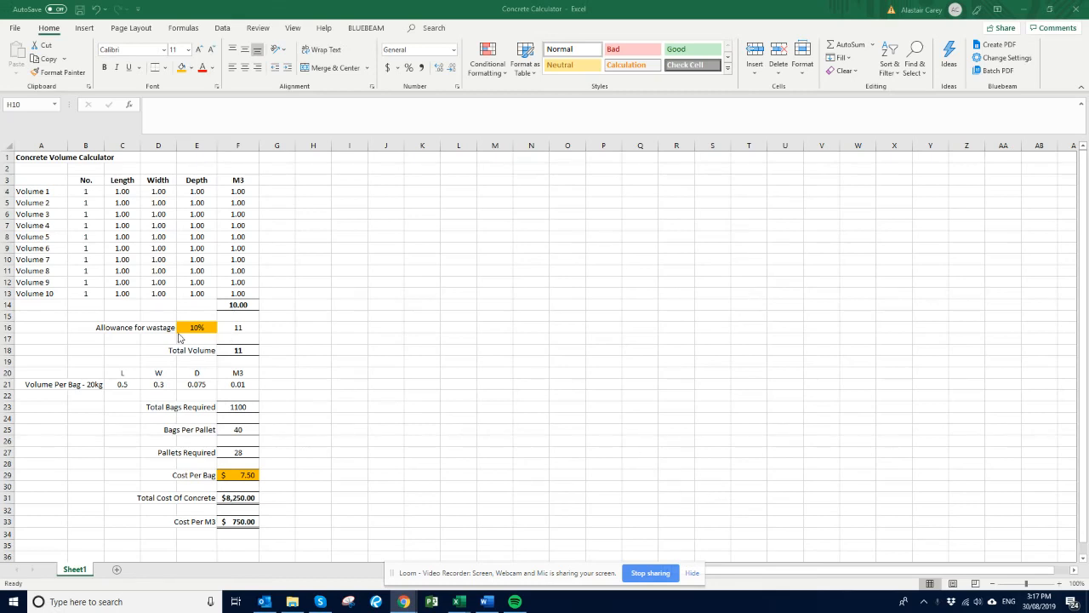
Review the Volume 1 row's quantity, length, width, depth and M3 result, and the total volume sum.
left_click(313, 248)
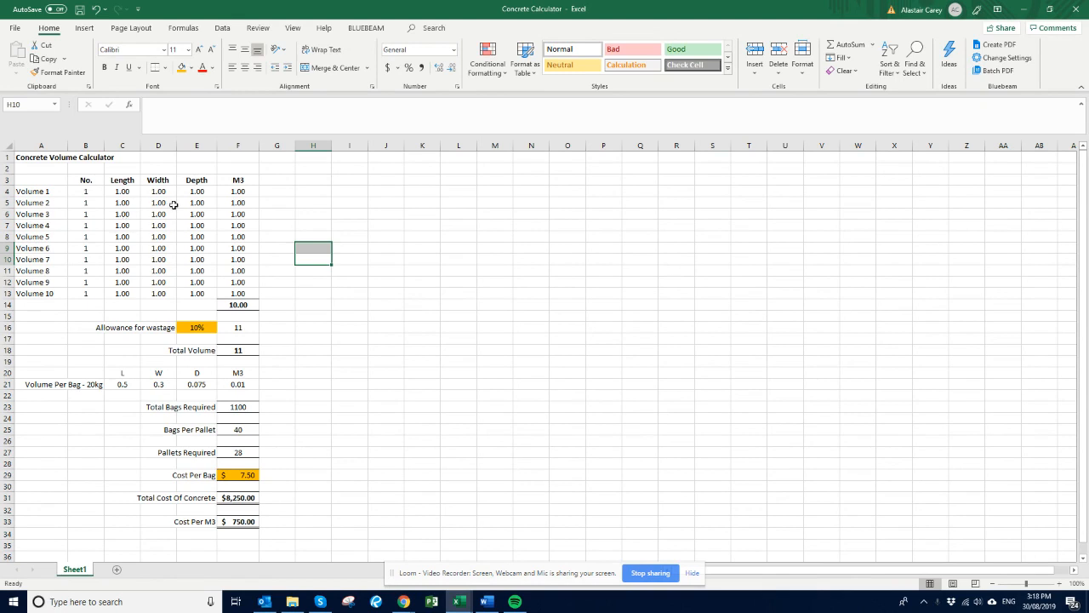
left_click(37, 190)
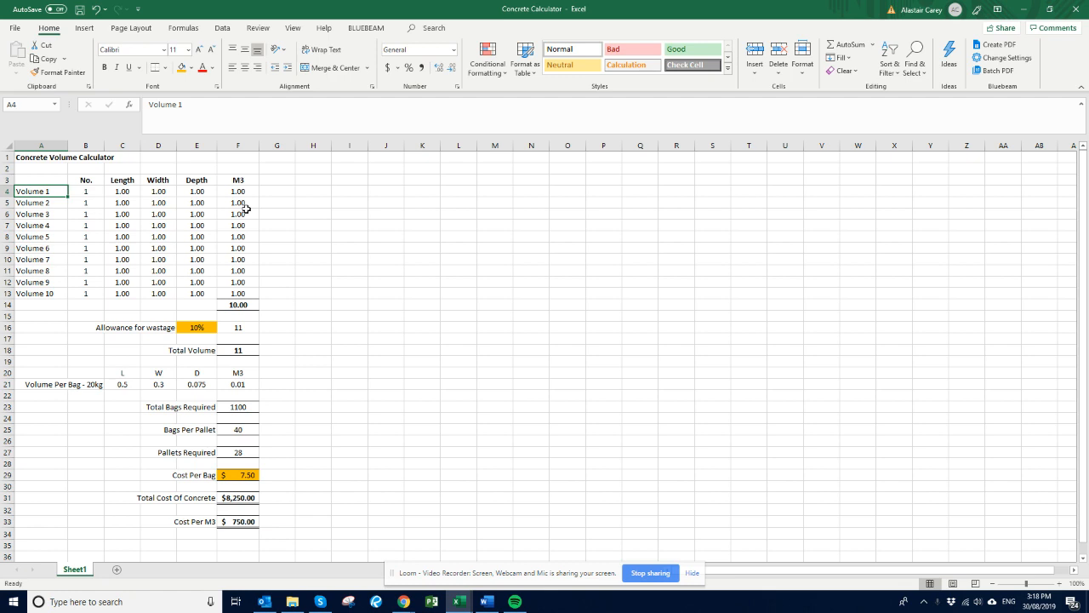
left_click(85, 191)
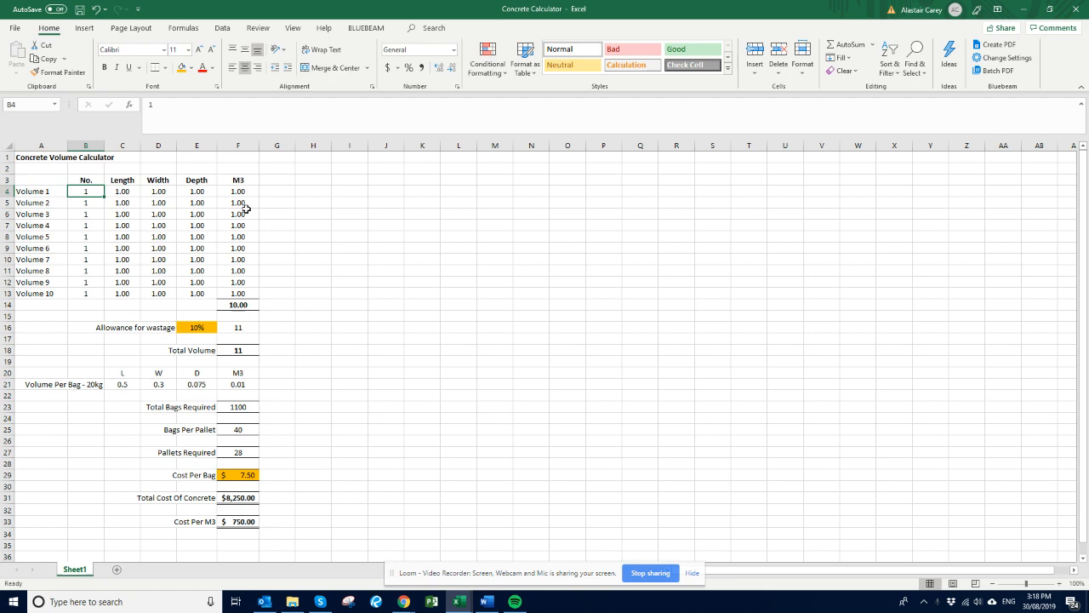
left_click(123, 191)
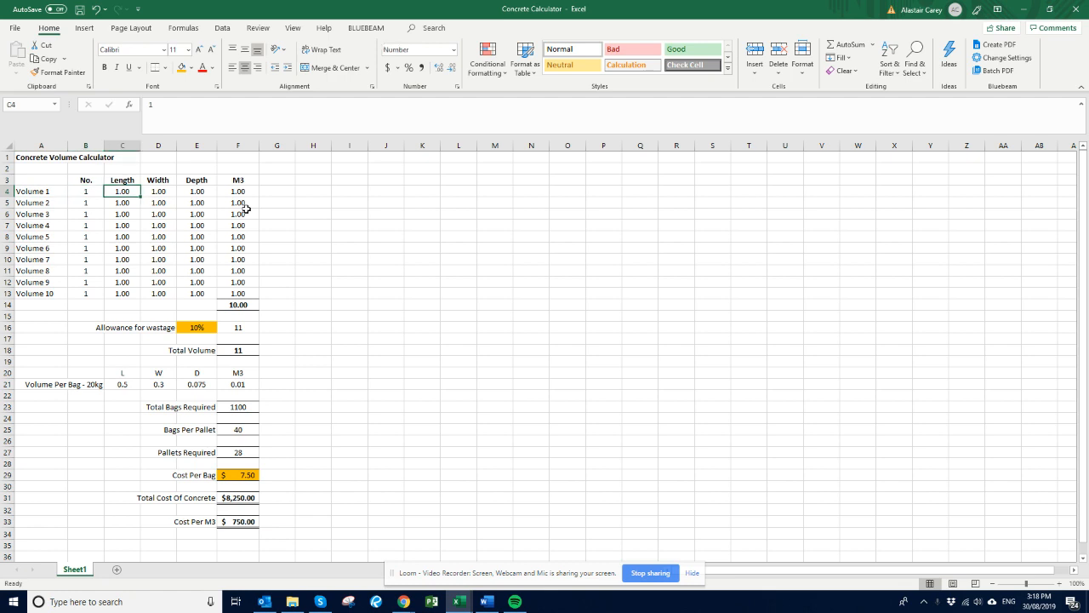
left_click(158, 191)
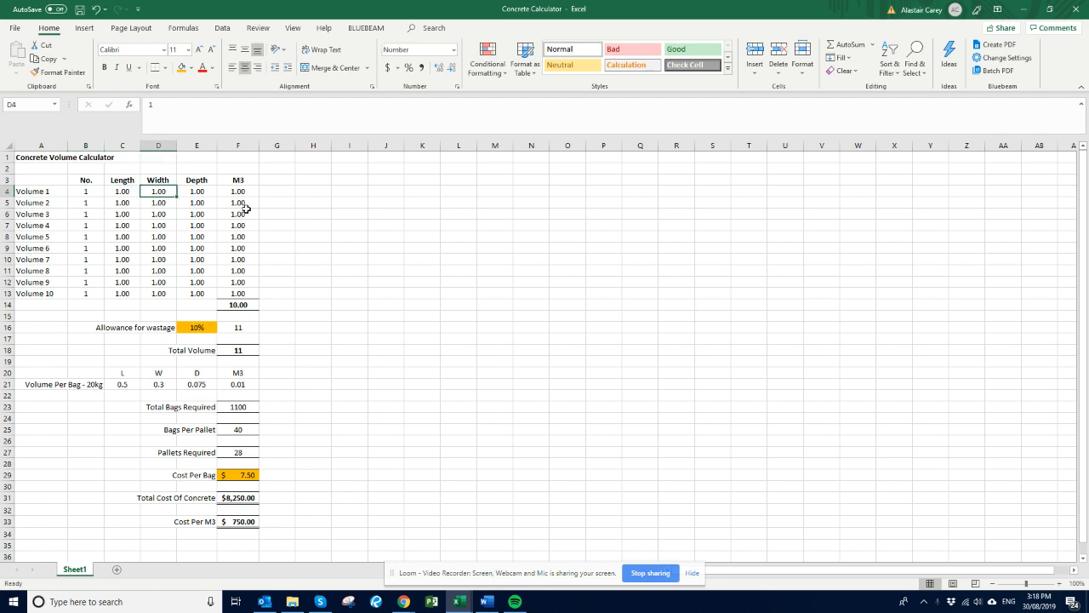
left_click(85, 190)
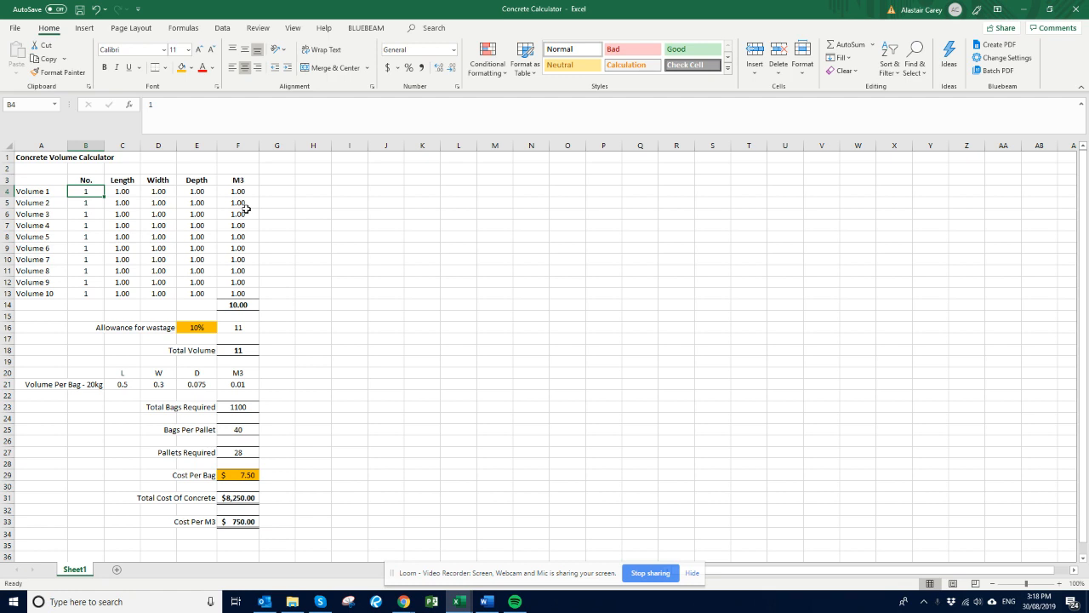
type("0")
left_click(85, 225)
type("5")
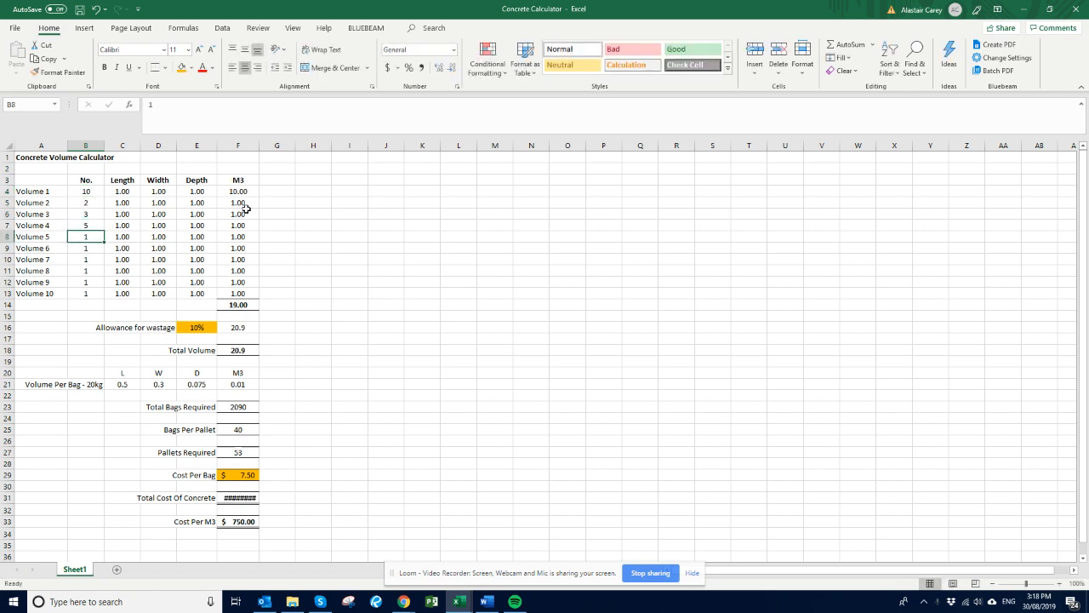
left_click(197, 225)
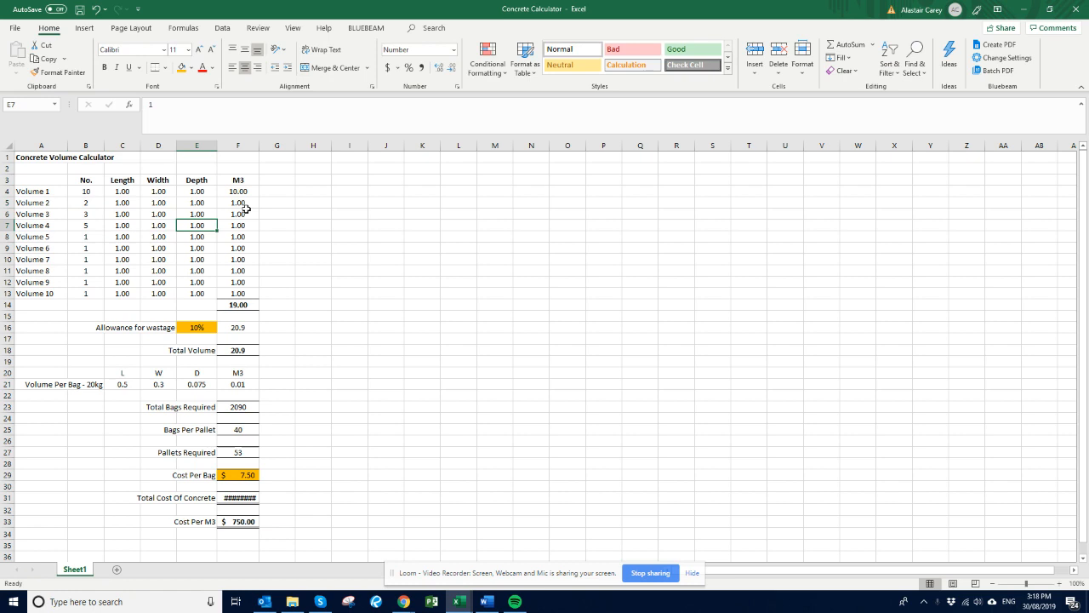
left_click(238, 191)
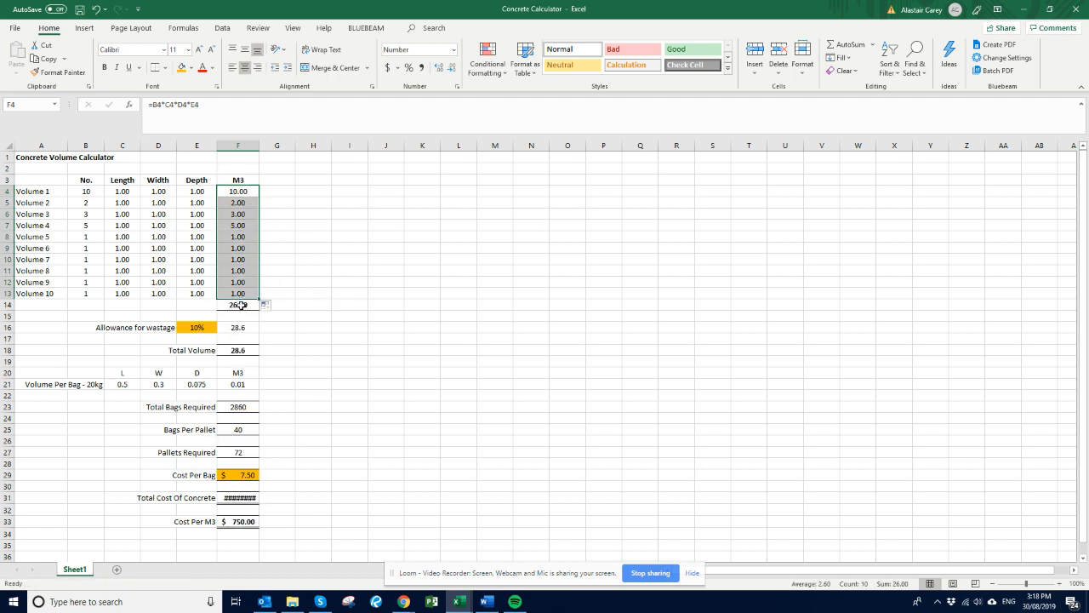
left_click(238, 303)
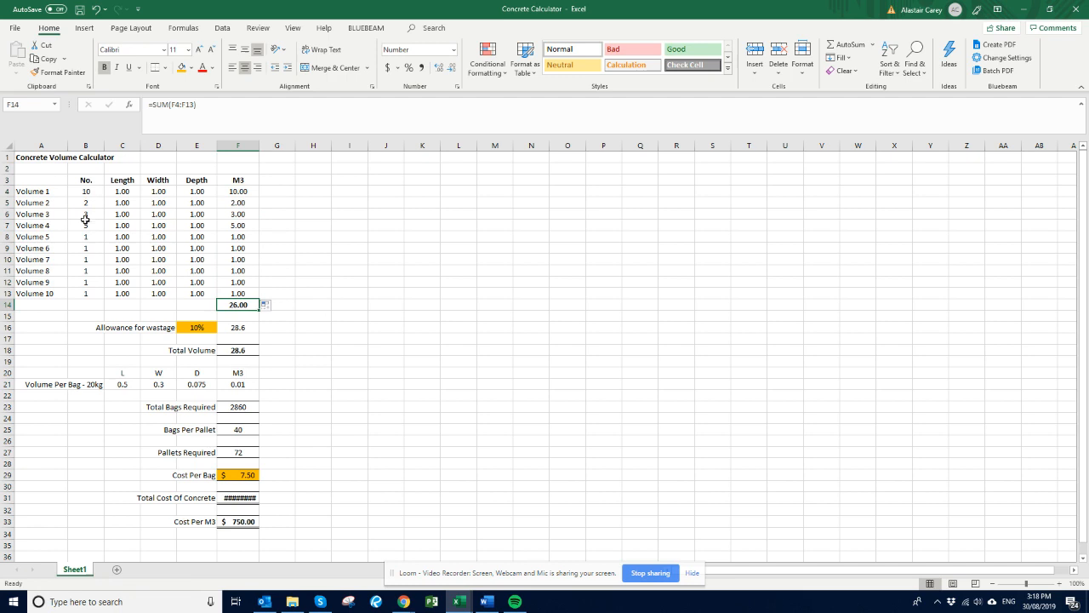
Clear the quantities for Volumes 5 to 10, leaving 20.00 m³ total and the wastage allowance.
left_click_drag(85, 236, 85, 293)
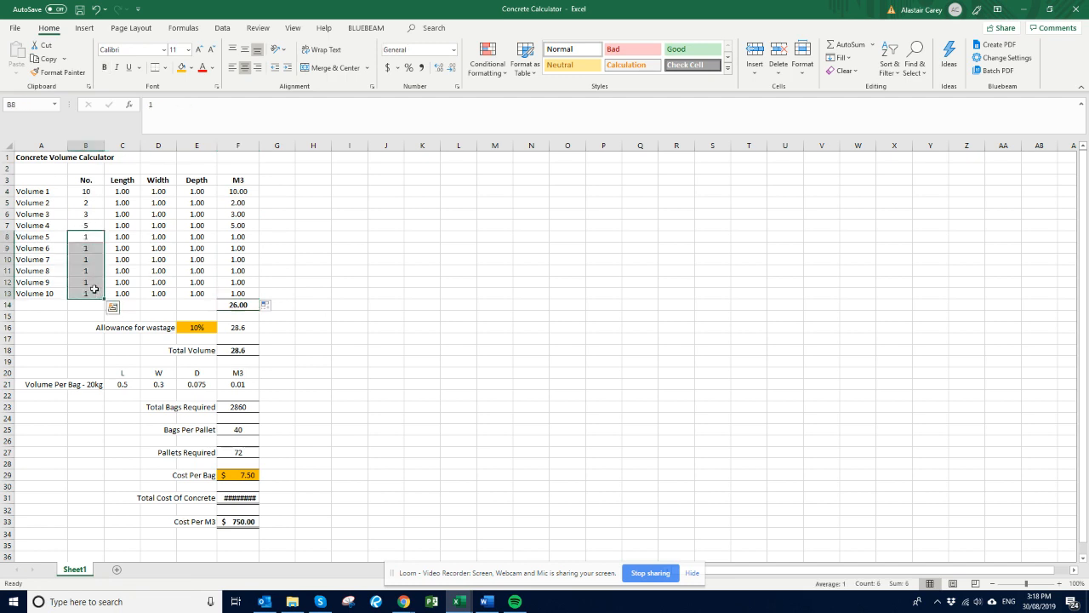
key("Delete")
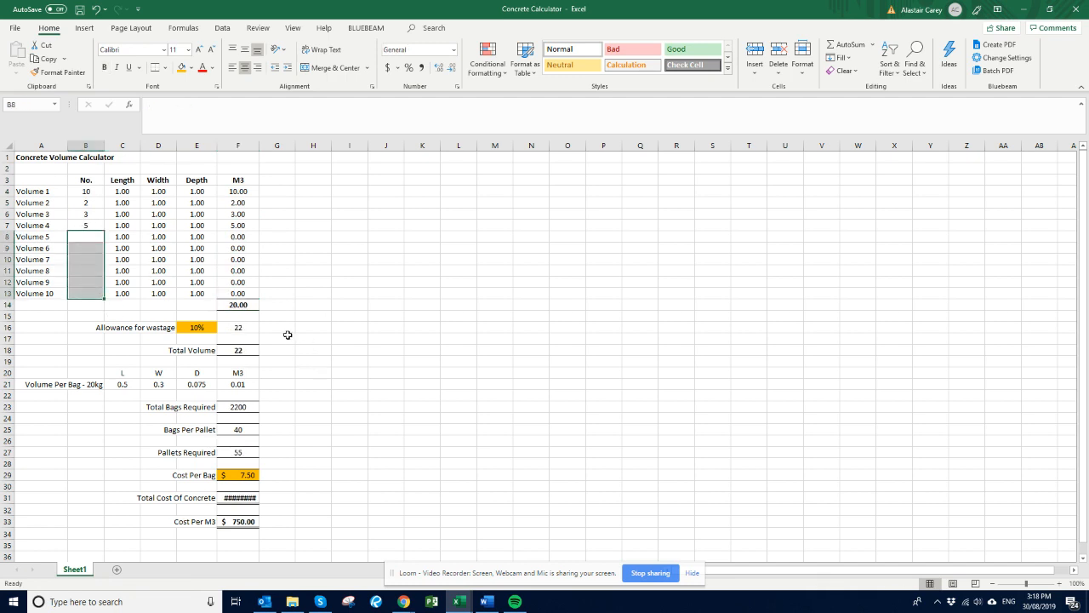
left_click(238, 303)
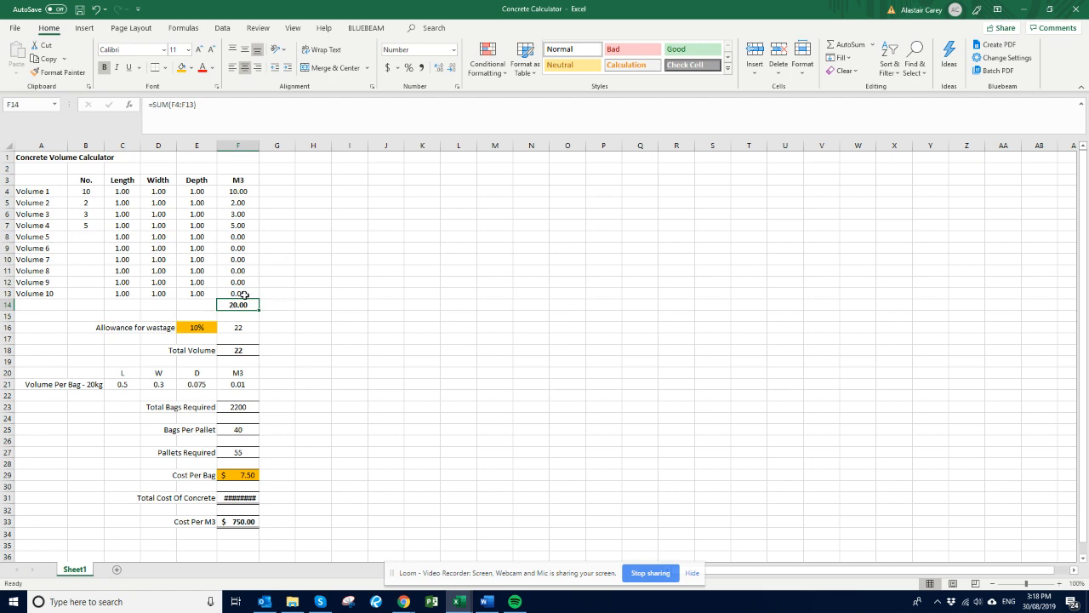
left_click(197, 327)
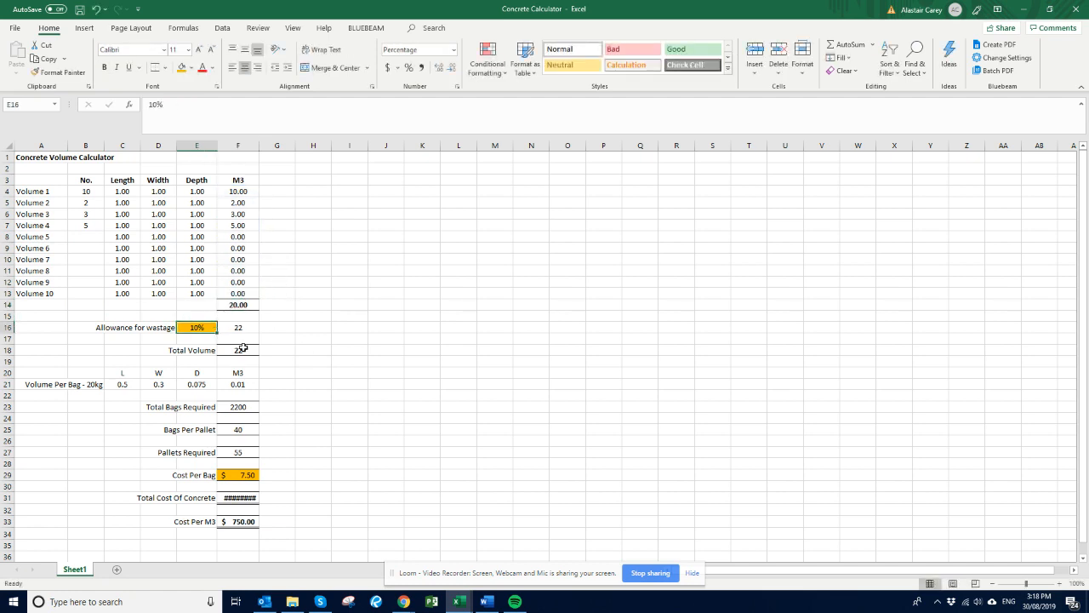
Widen column F so Total Cost Of Concrete shows $16,500.00 in full.
left_click(276, 303)
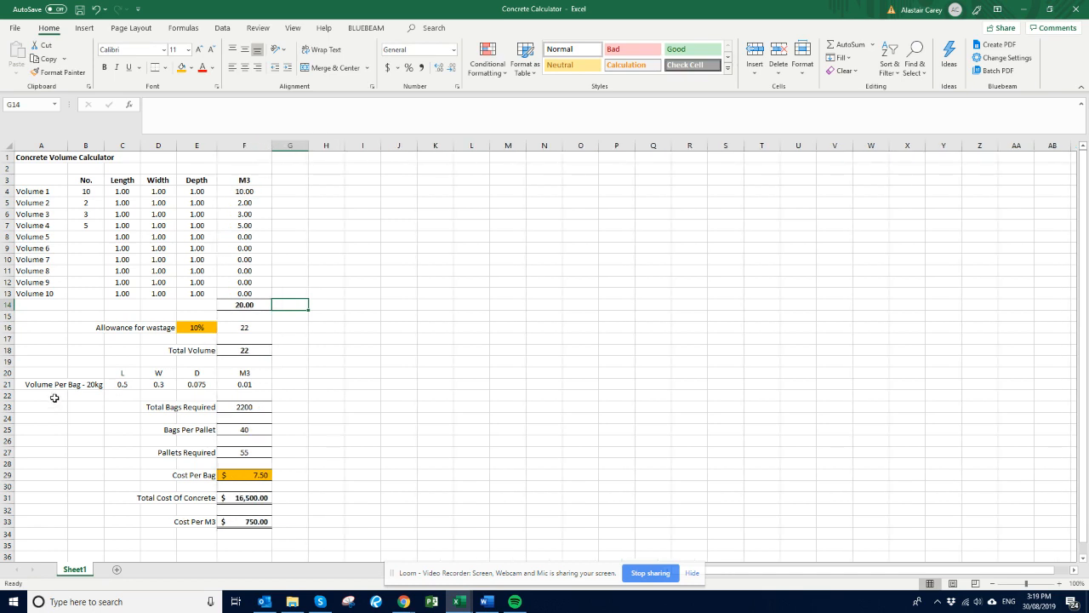
left_click(122, 381)
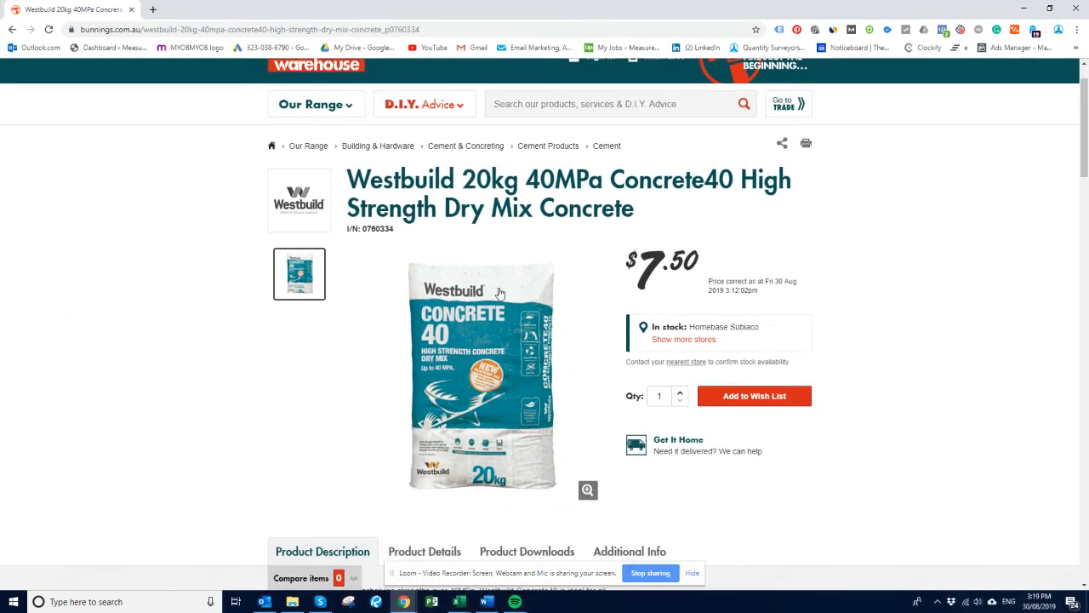
mouse_move(466, 422)
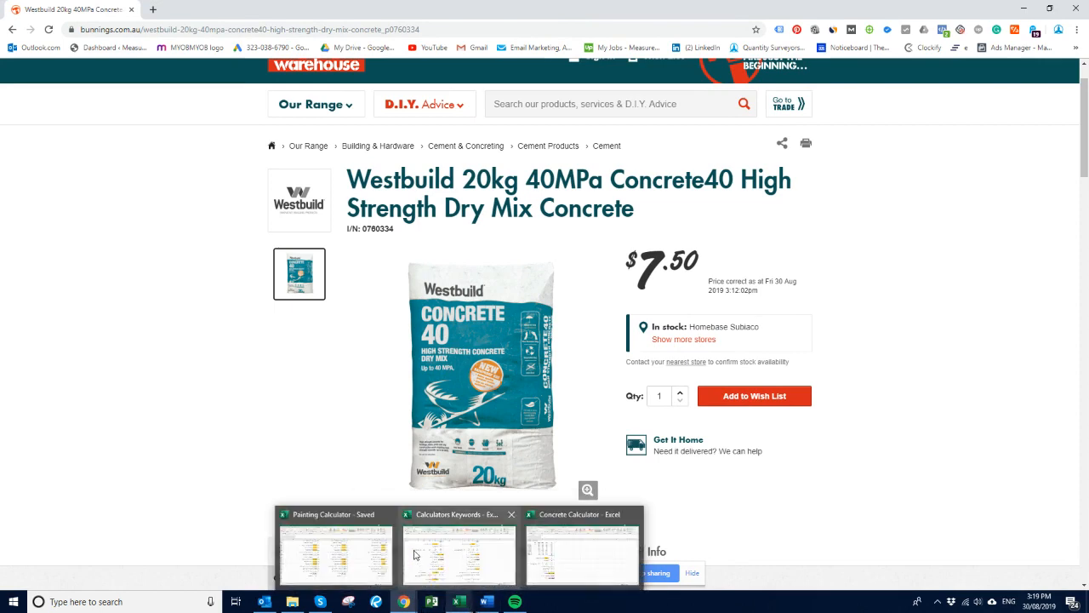
Return from the Bunnings $7.50 bag listing to the Concrete Calculator workbook.
left_click(580, 551)
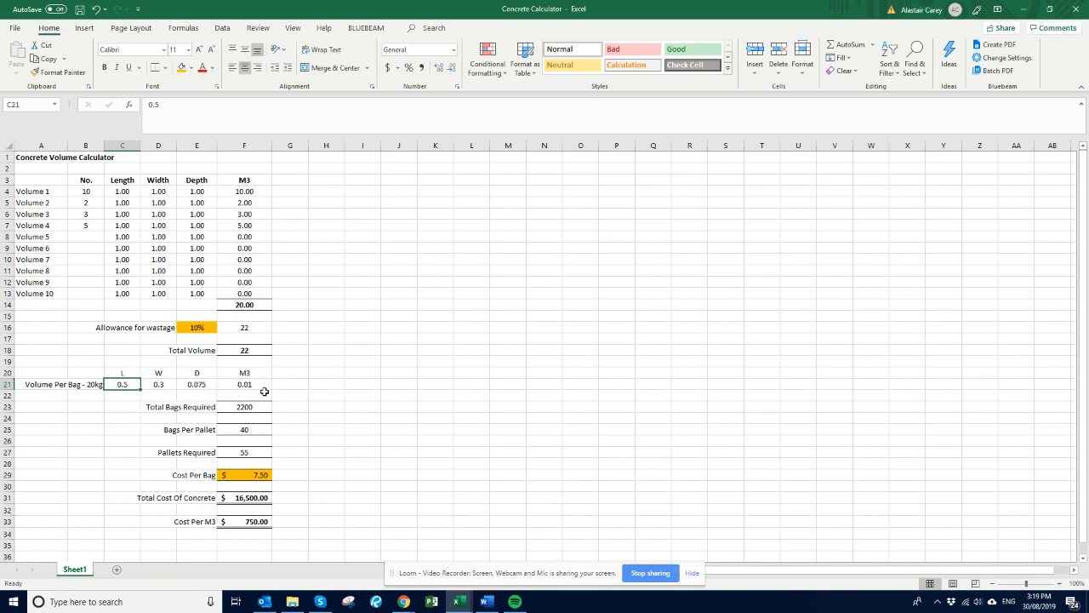
Inspect the bag size, total bags required, cost per bag and total cost formulas.
left_click(245, 407)
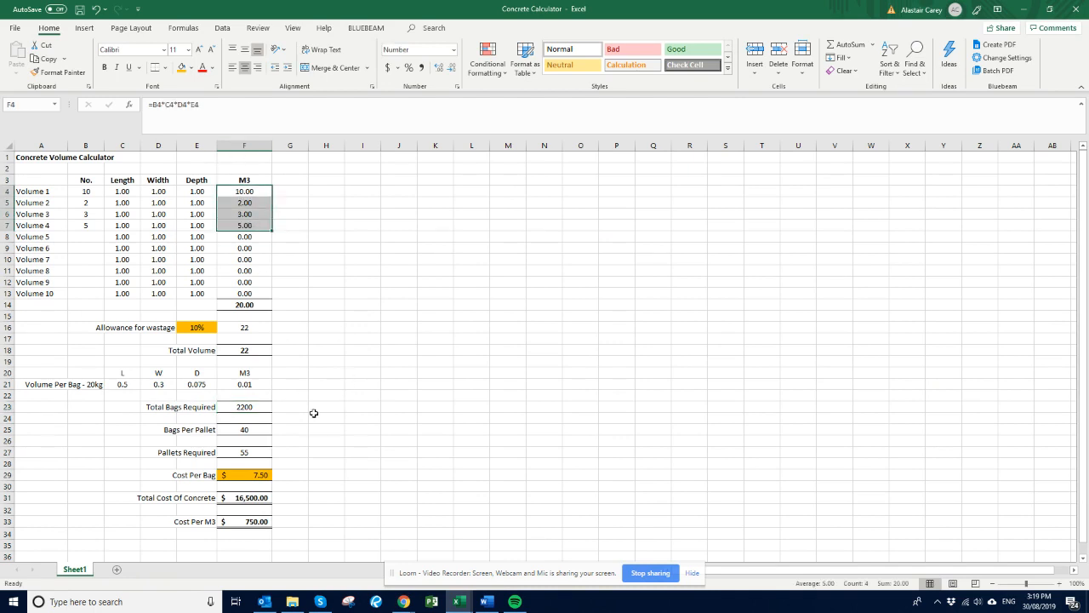
left_click(245, 407)
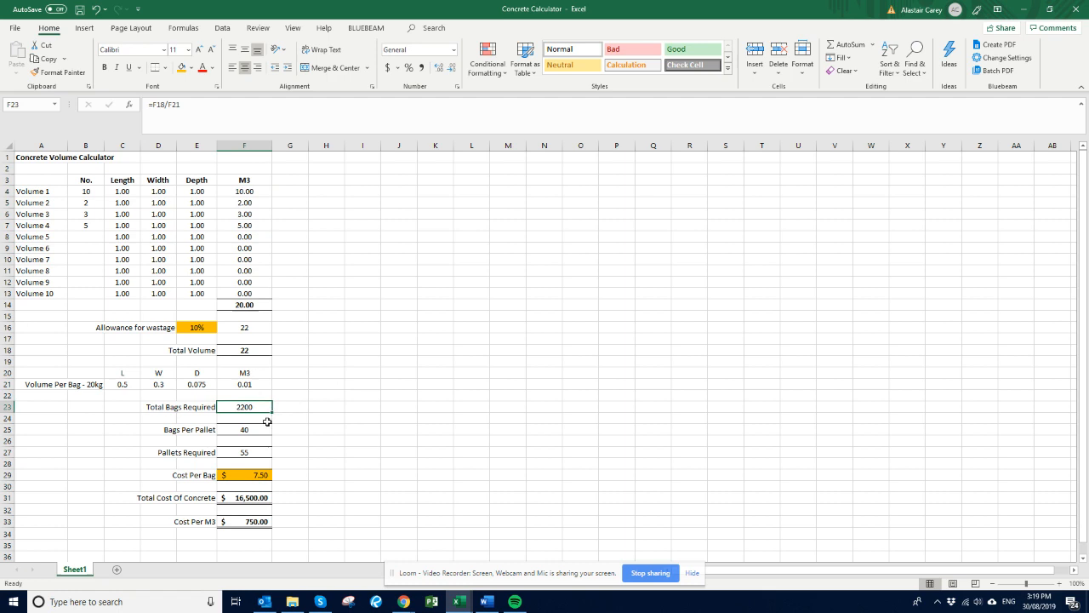
left_click(245, 429)
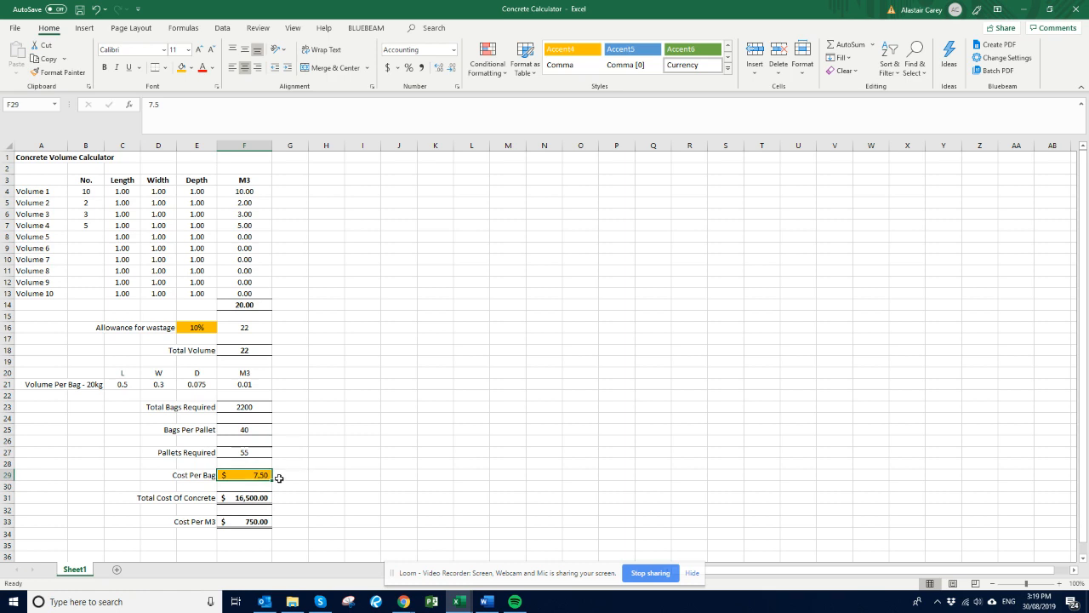
left_click(247, 497)
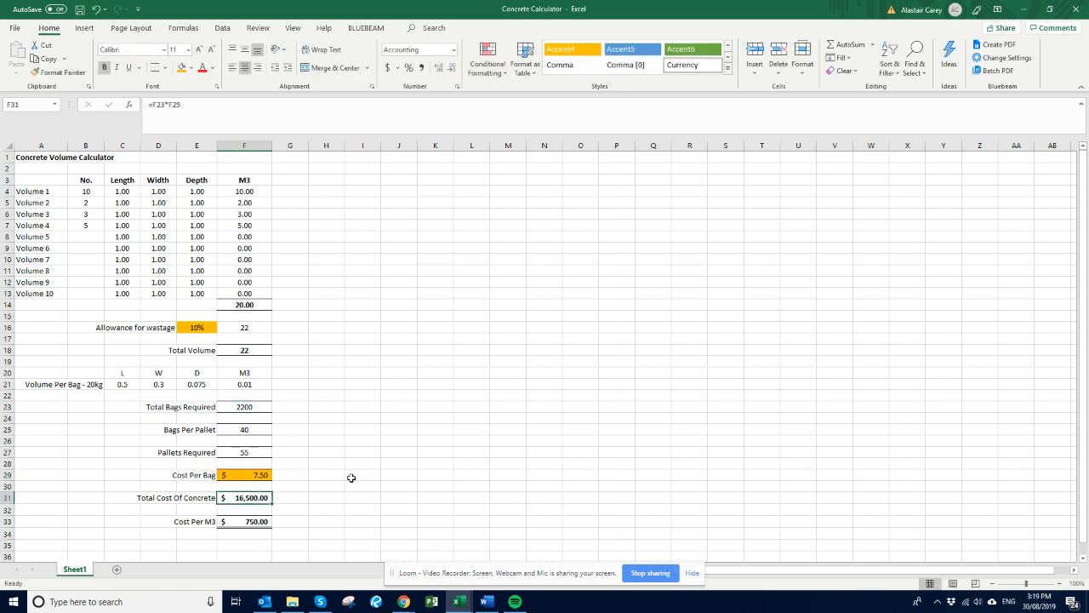
mouse_move(364, 472)
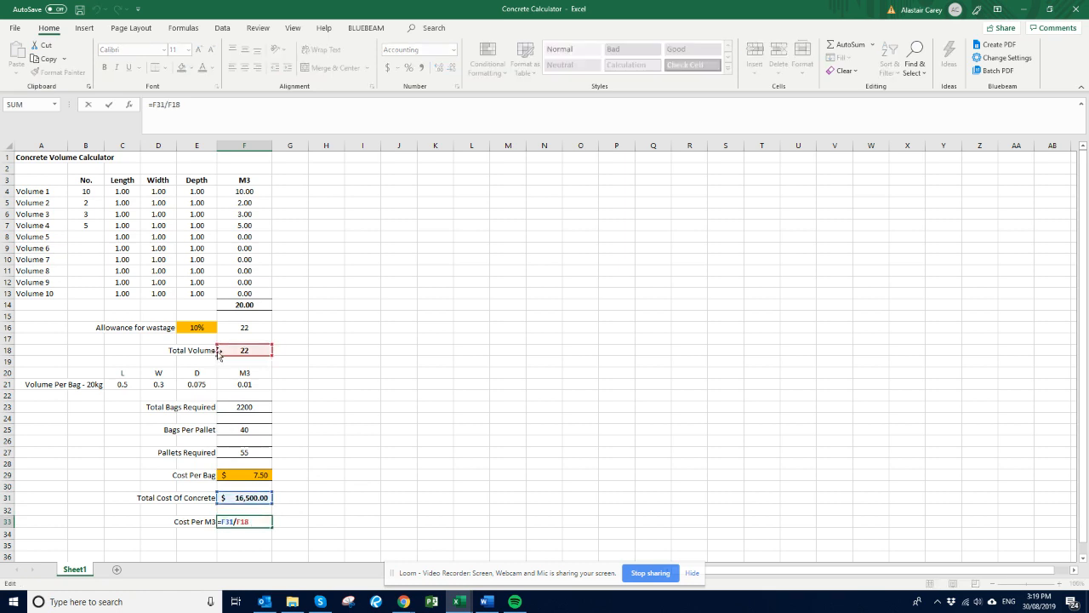
Revise Cost Per M3 to divide by the 20.00 volume before wastage, giving $825.00.
left_click(245, 305)
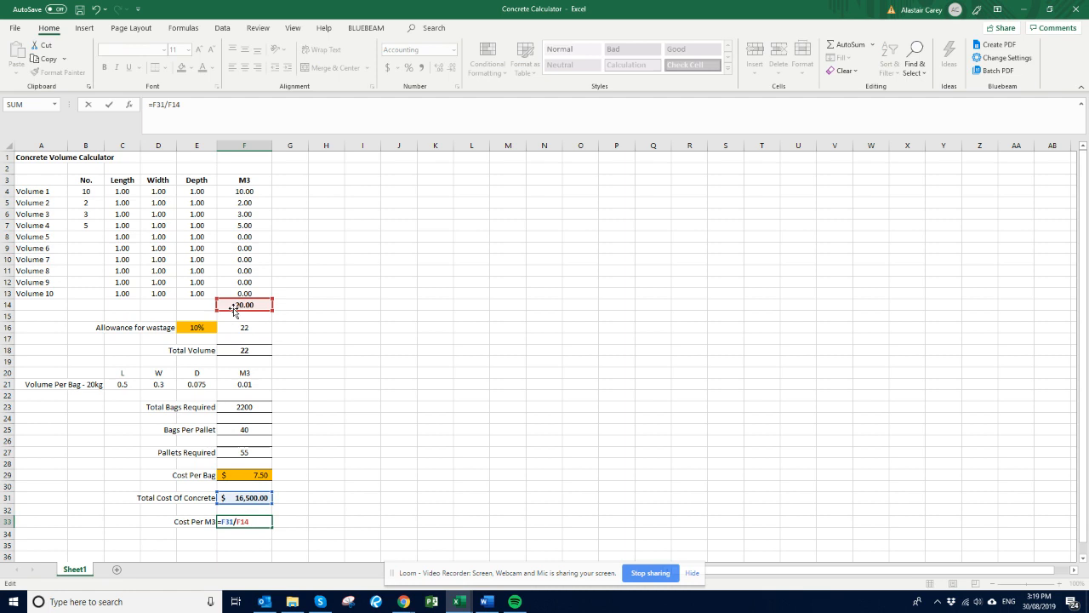
key("Enter")
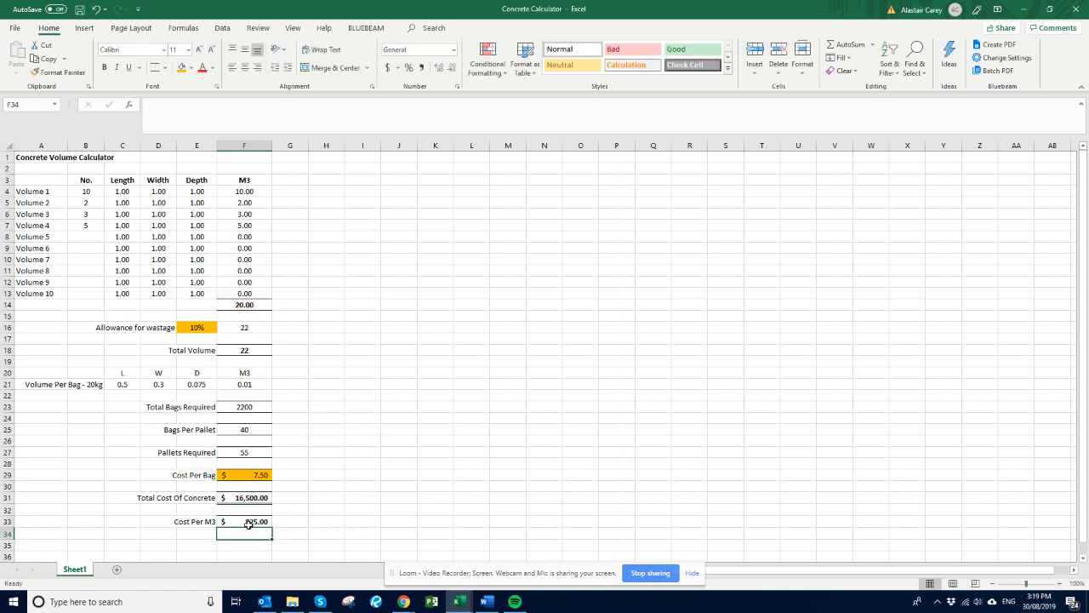
left_click(249, 521)
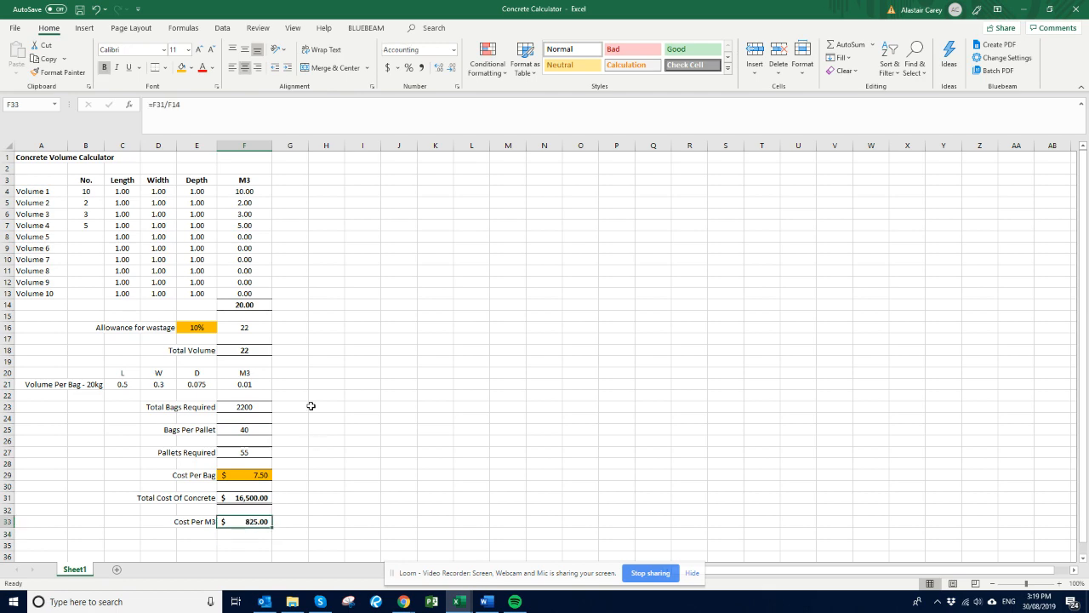
scroll("down", 3)
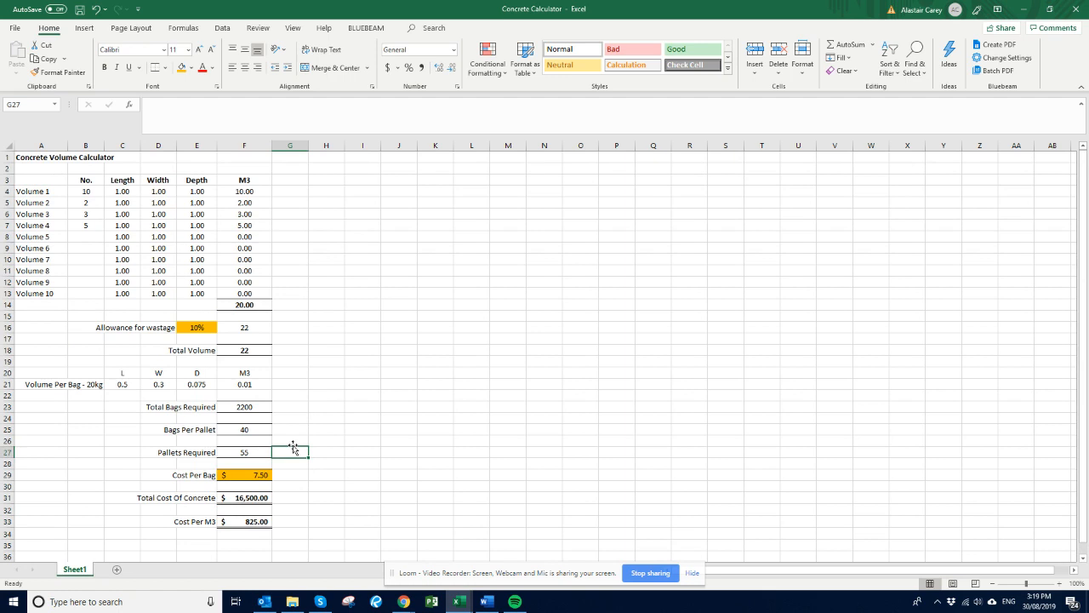
Change the Volume 1 count from 10 to 1.
left_click(245, 315)
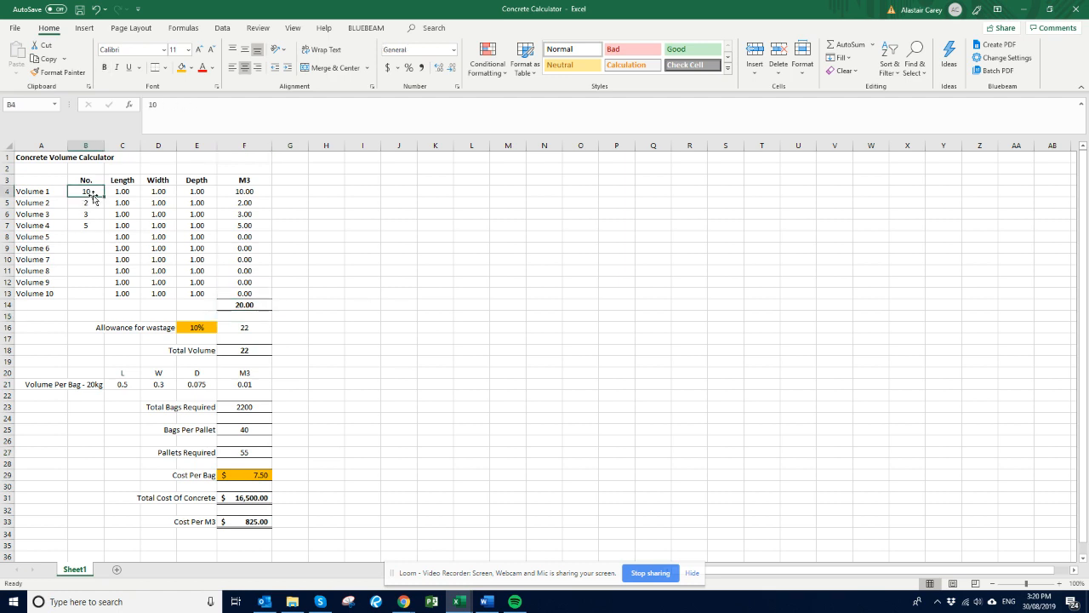
type("1")
left_click(198, 190)
type("0.3")
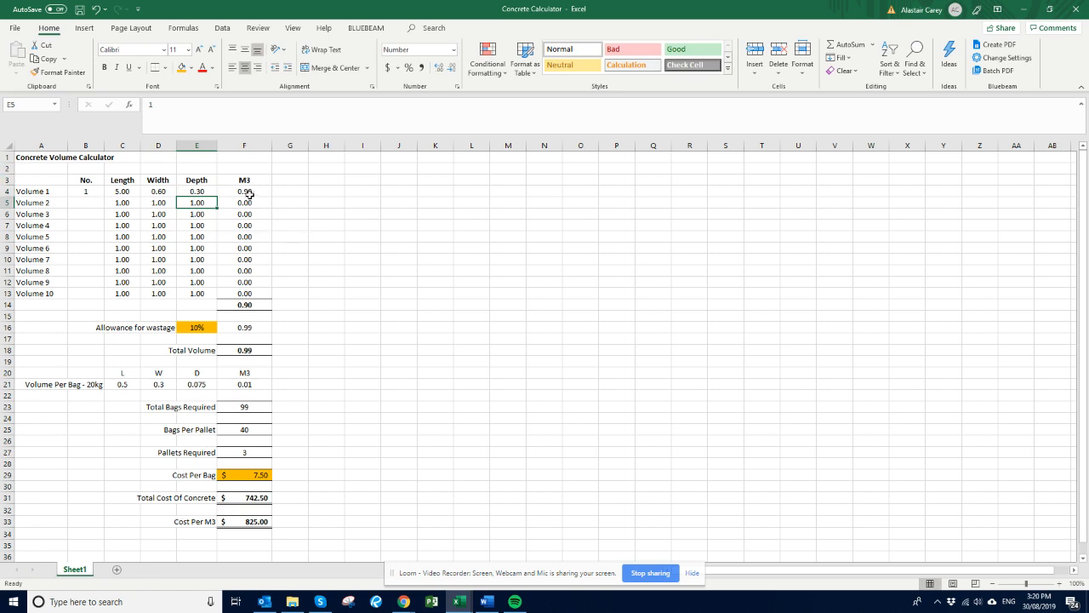
left_click(245, 190)
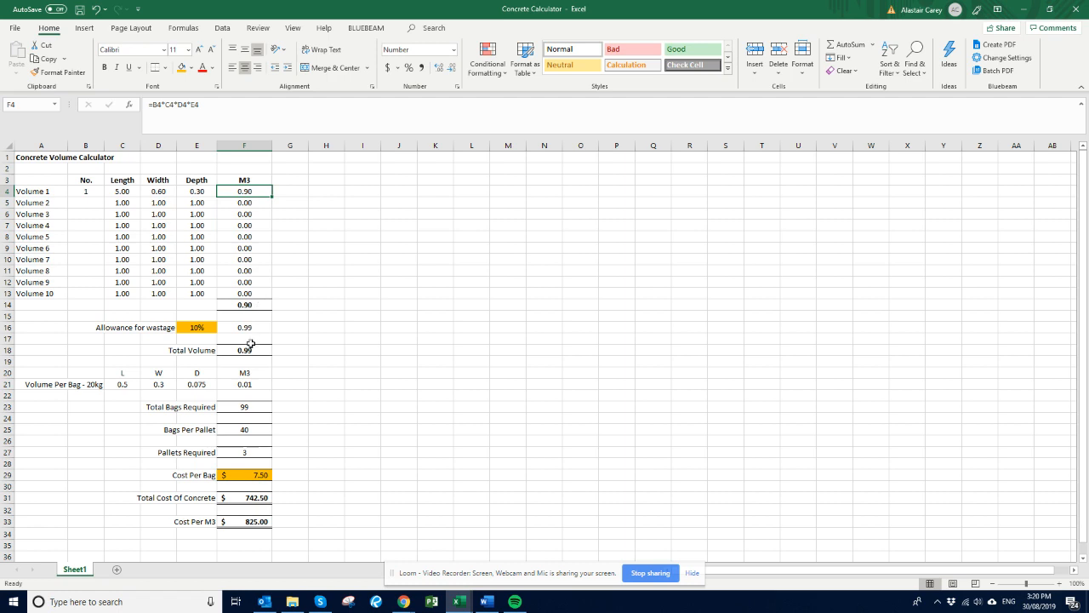
mouse_move(259, 361)
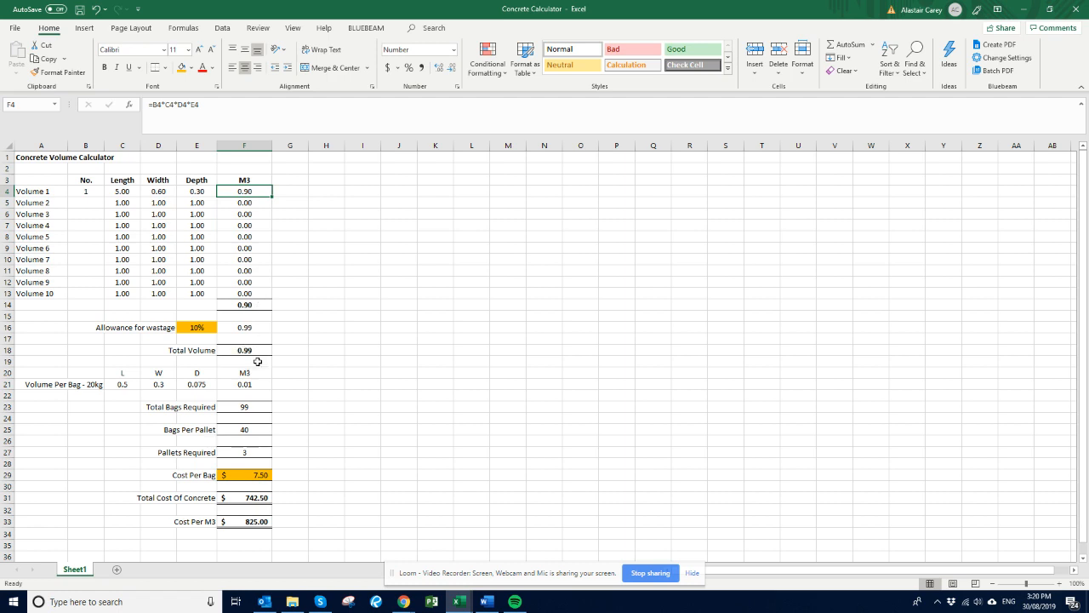
left_click(245, 406)
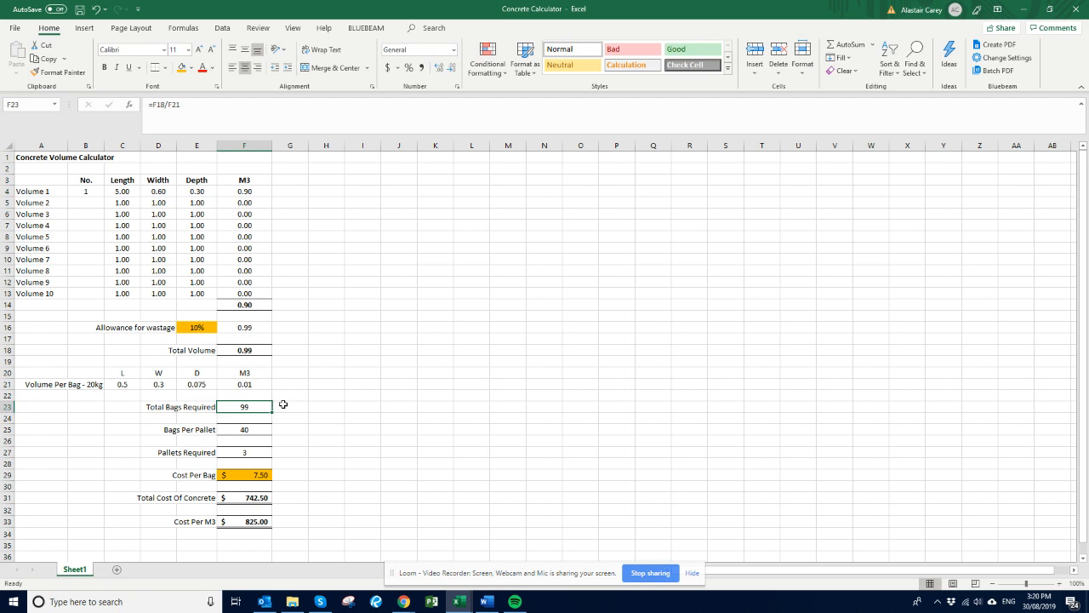
left_click(245, 429)
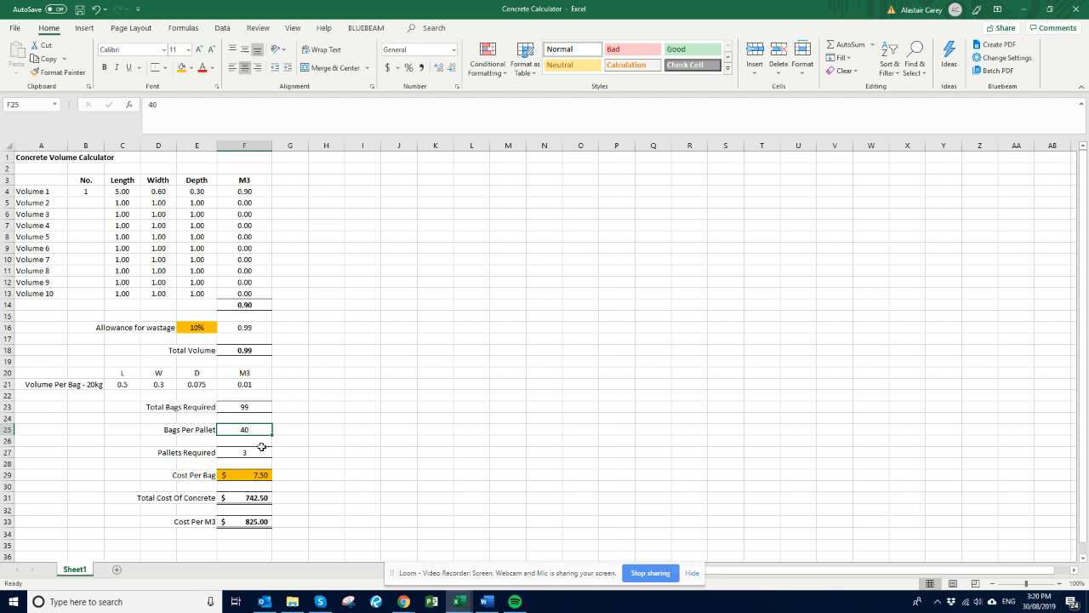
left_click(245, 497)
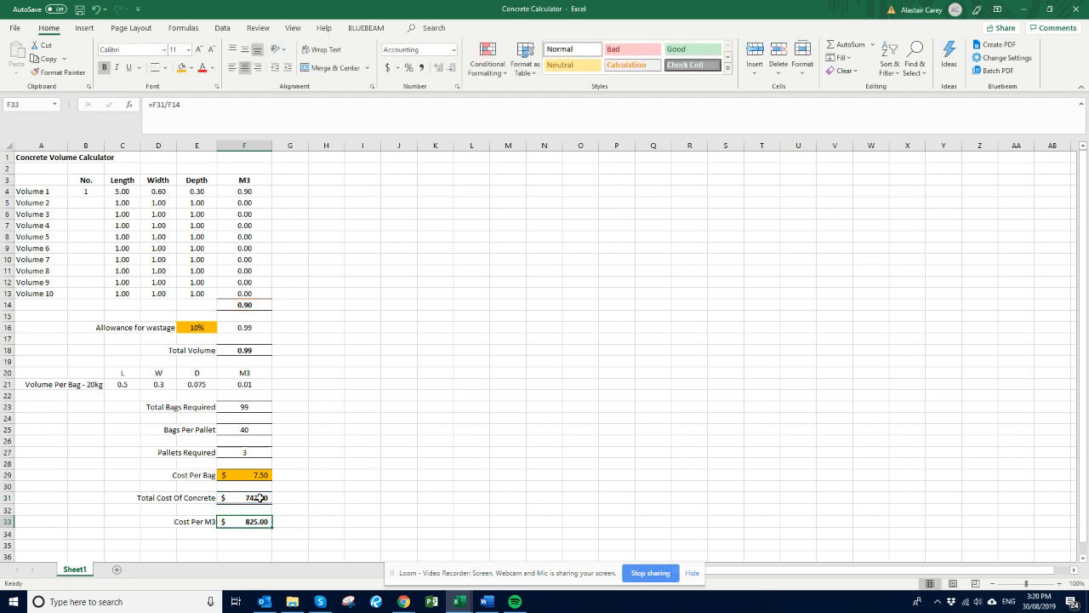
double_click(247, 497)
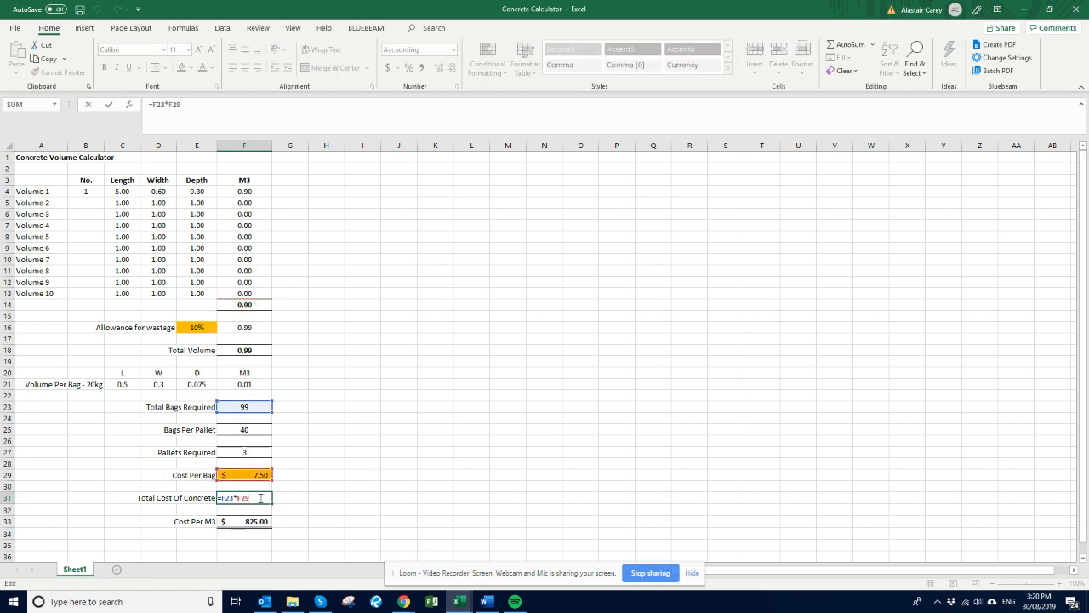
key("Enter")
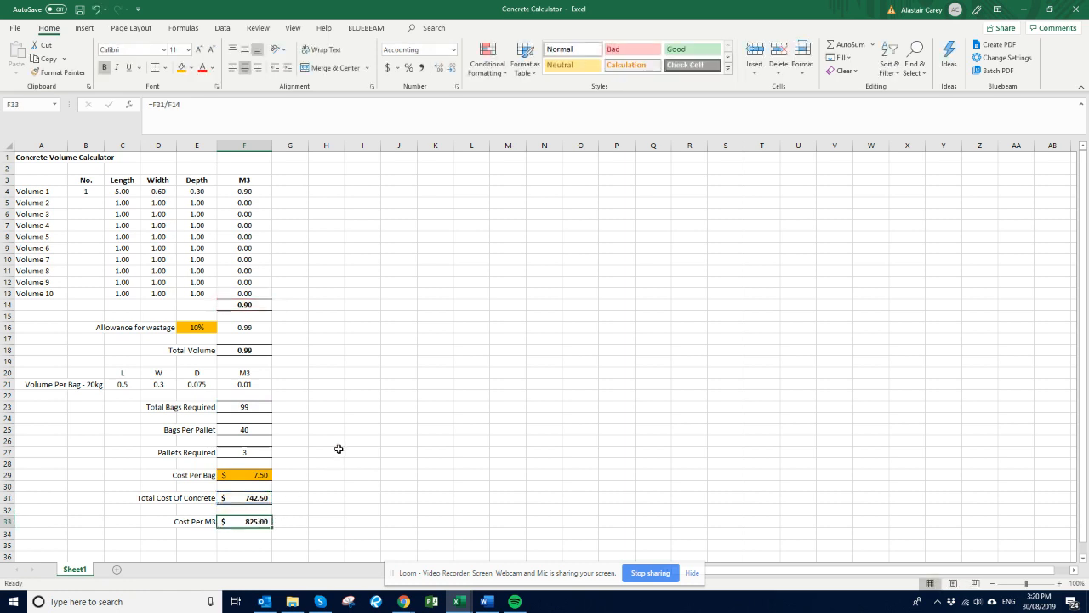
left_click(327, 439)
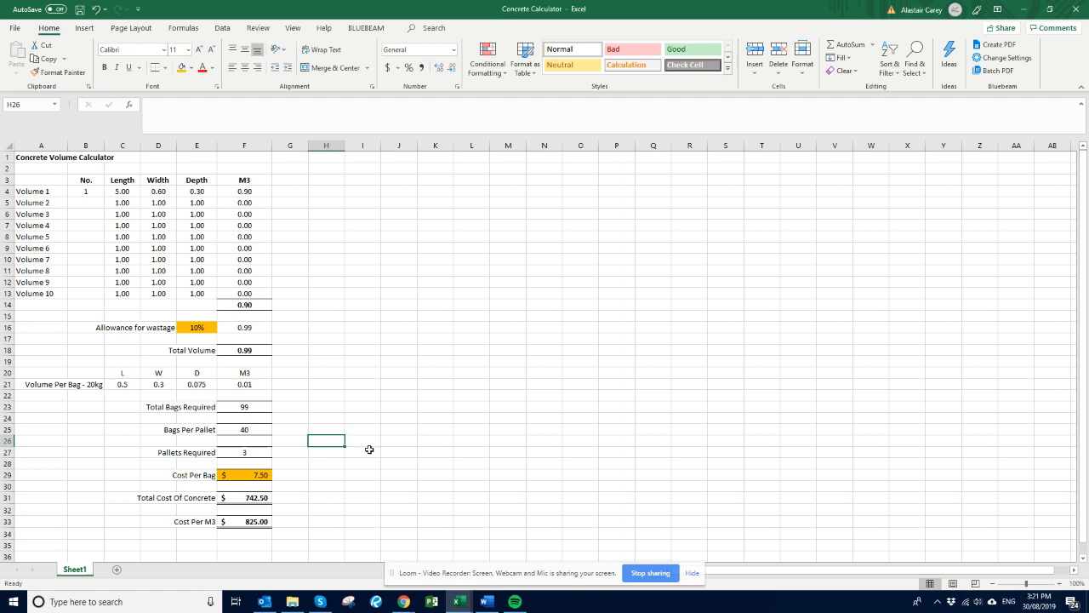
left_click(327, 475)
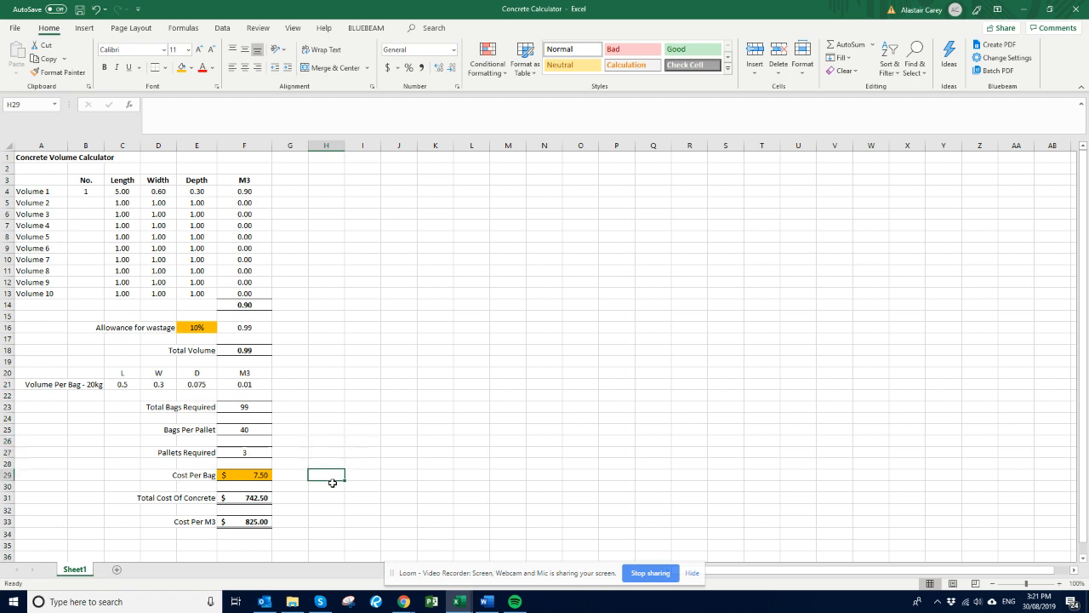
left_click(327, 521)
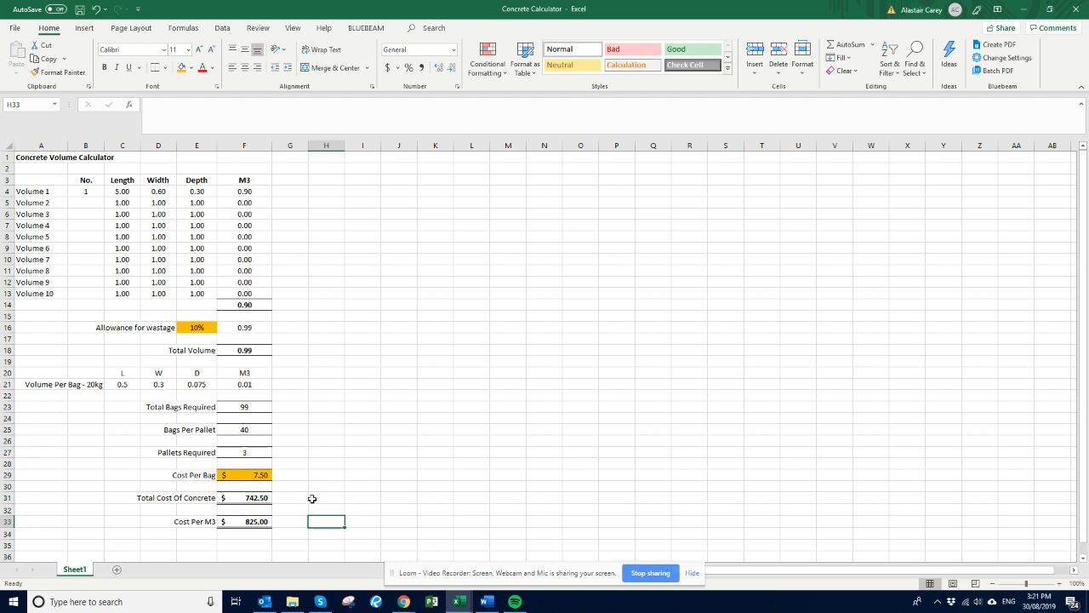
left_click(326, 473)
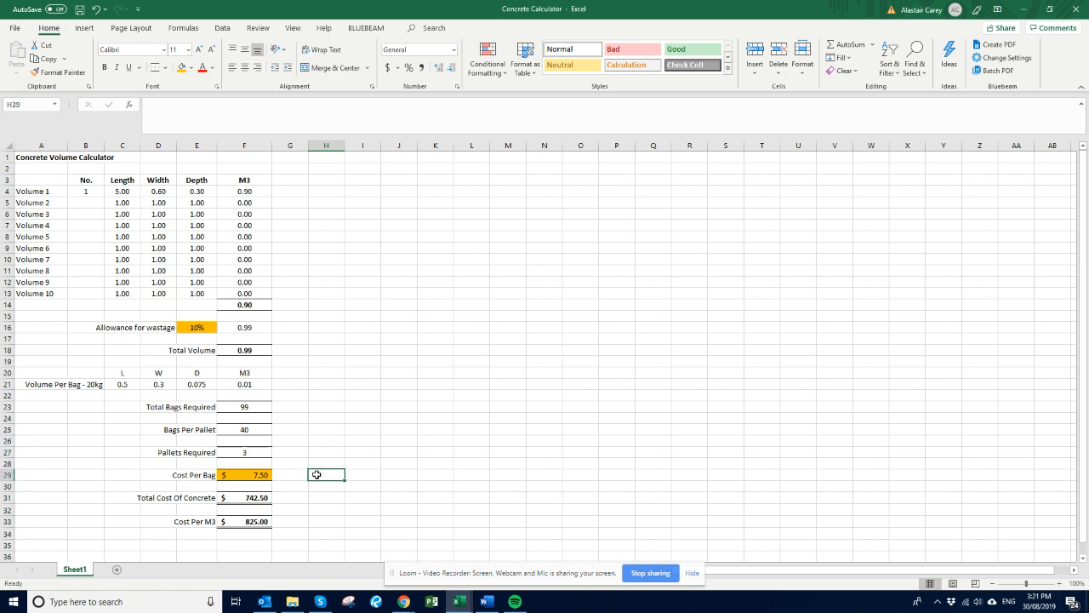
left_click(325, 521)
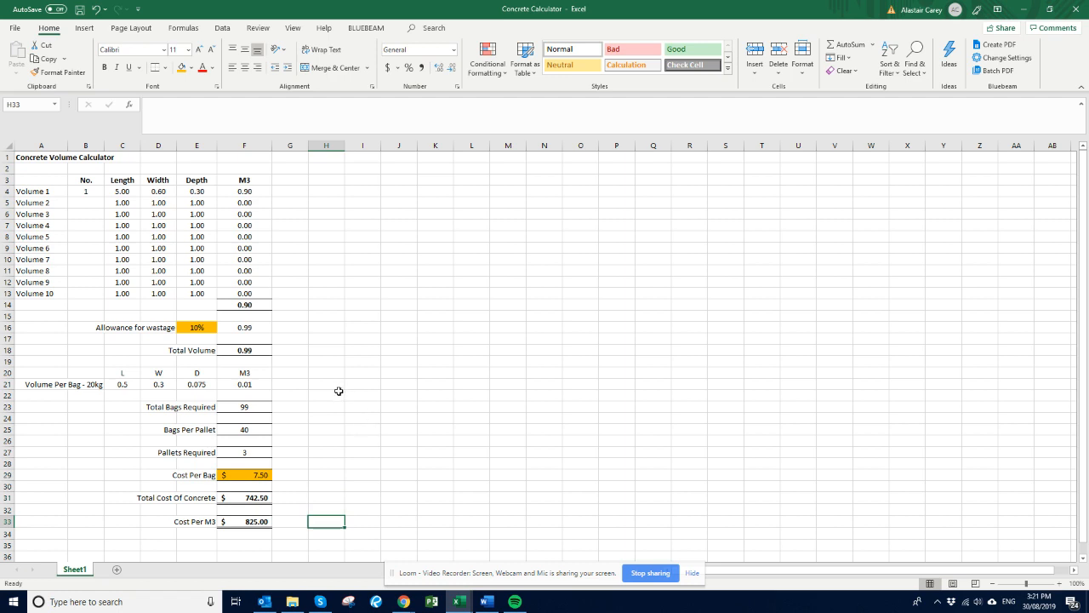
mouse_move(340, 384)
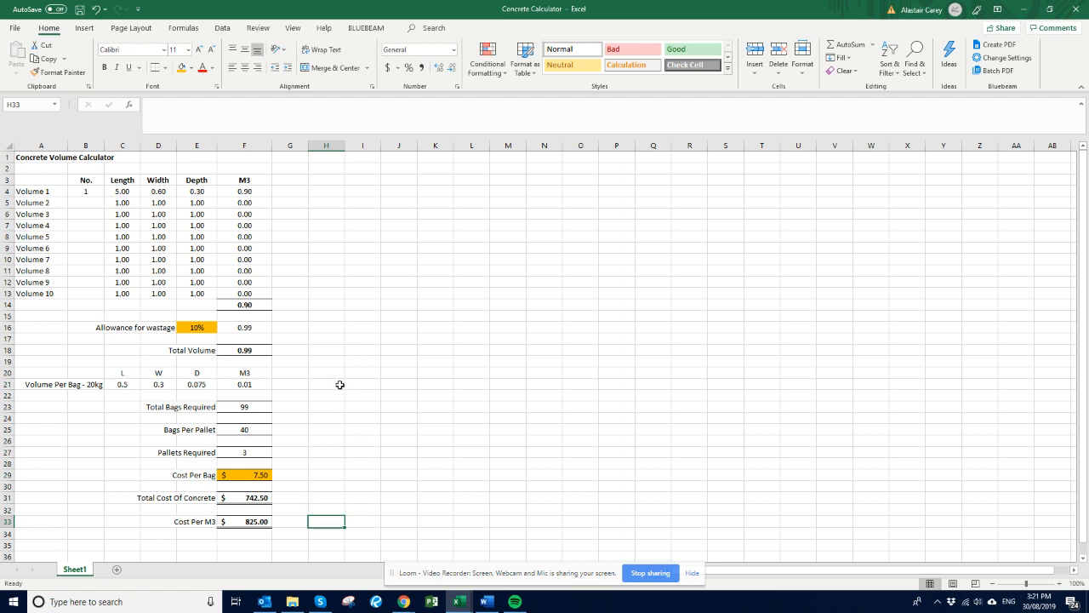